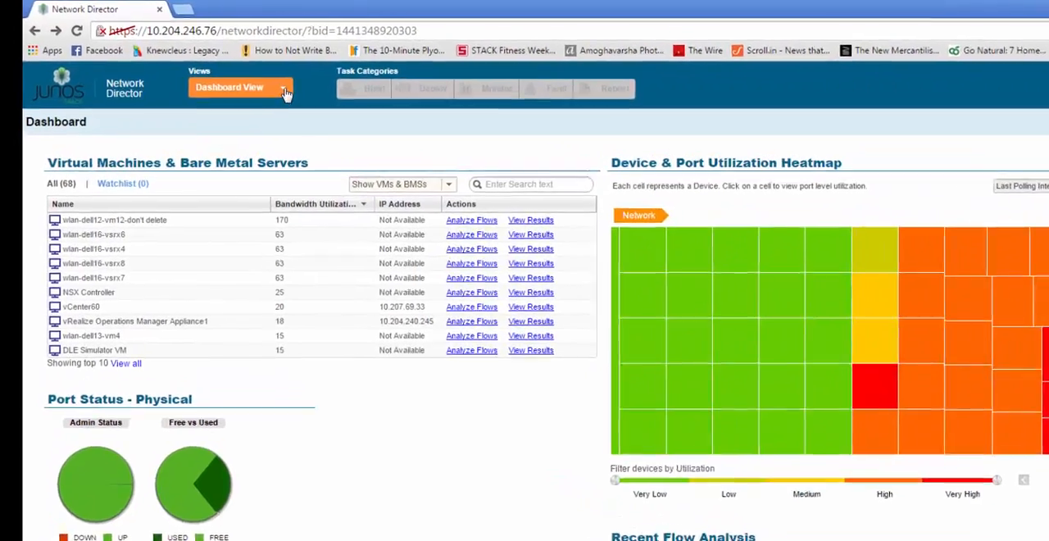
# Step: Switch Network Director to Datacenter View, expand the datacenter tree and list the virtual machines
pyautogui.click(239, 87)
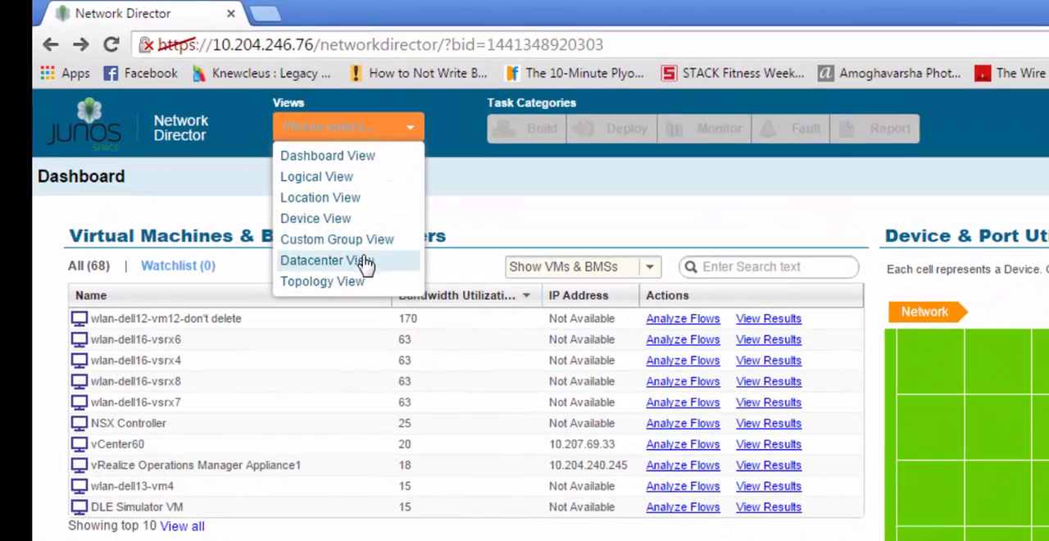
pyautogui.click(321, 259)
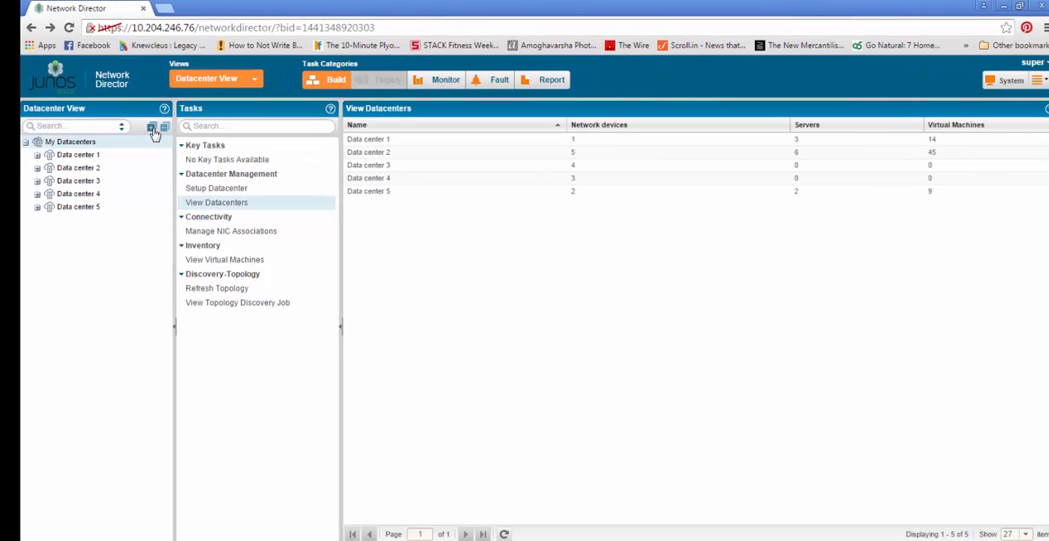
pyautogui.click(151, 125)
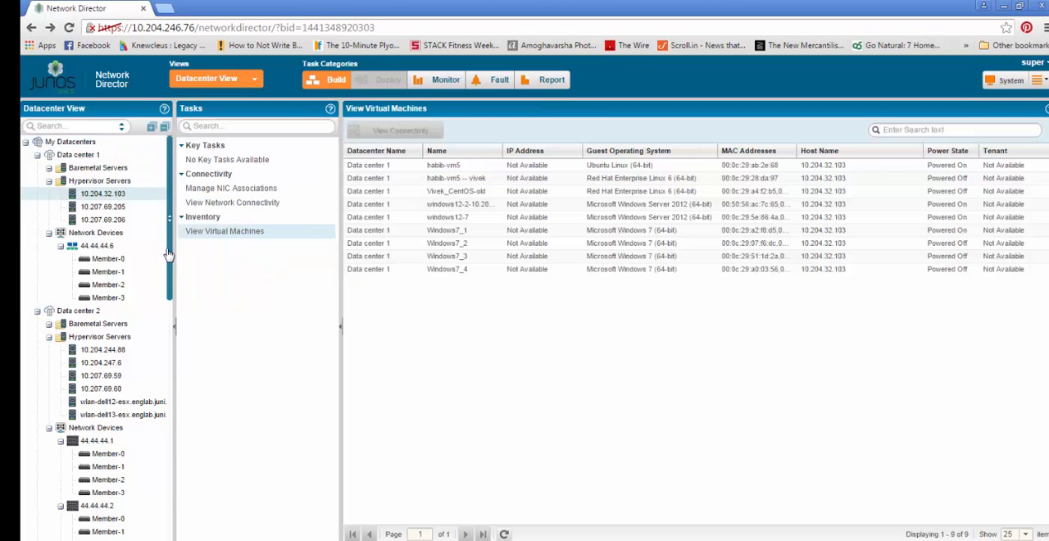
pyautogui.click(96, 246)
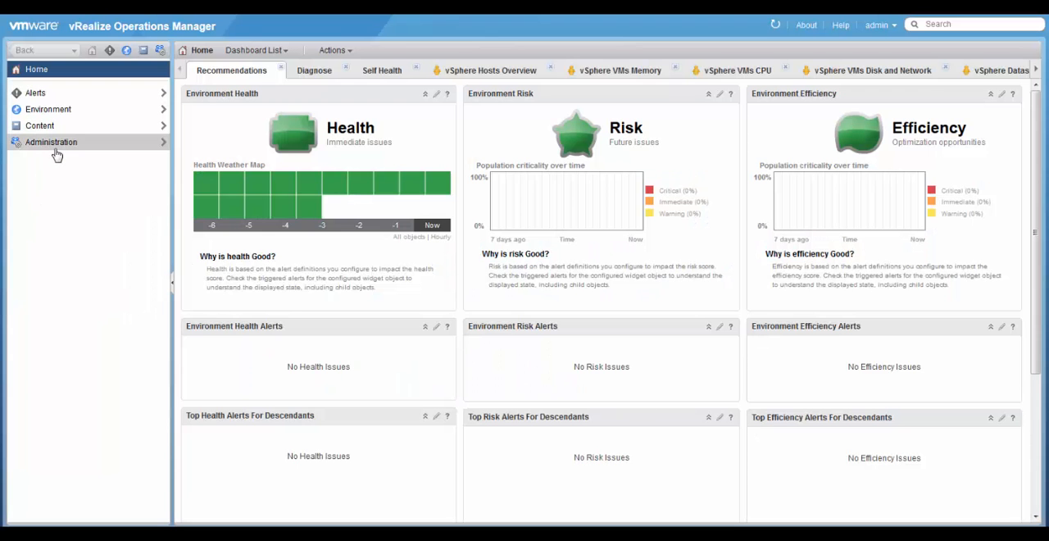
# Step: From Administration > Solutions, configure the Juniper Networks solution's Juniper Adapter
pyautogui.click(51, 142)
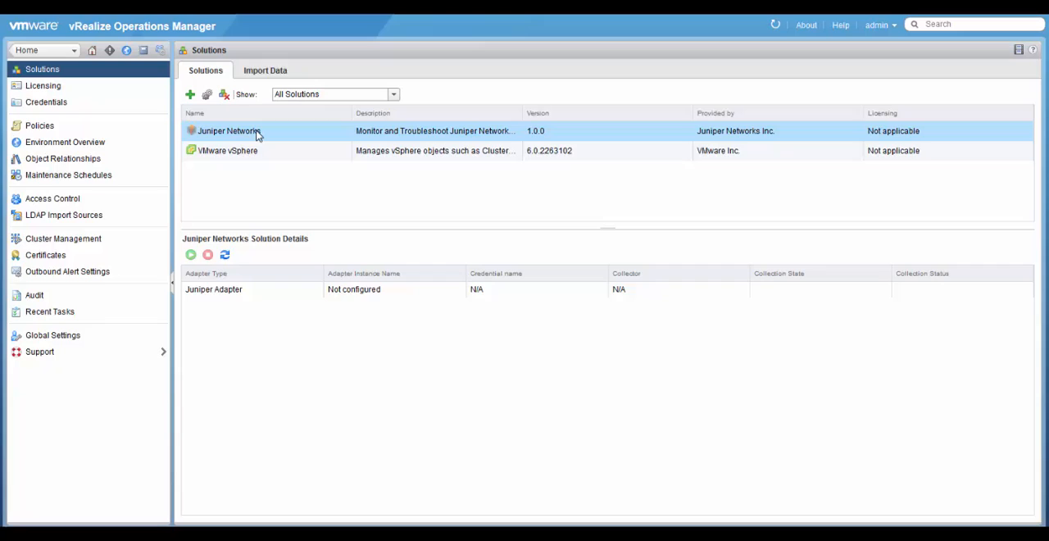
pyautogui.moveTo(243, 261)
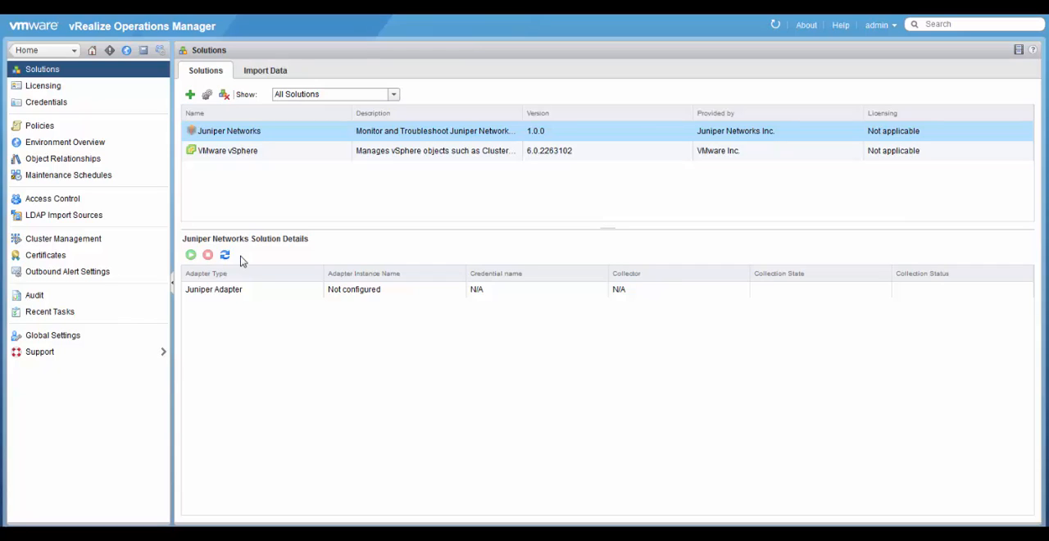
pyautogui.click(213, 289)
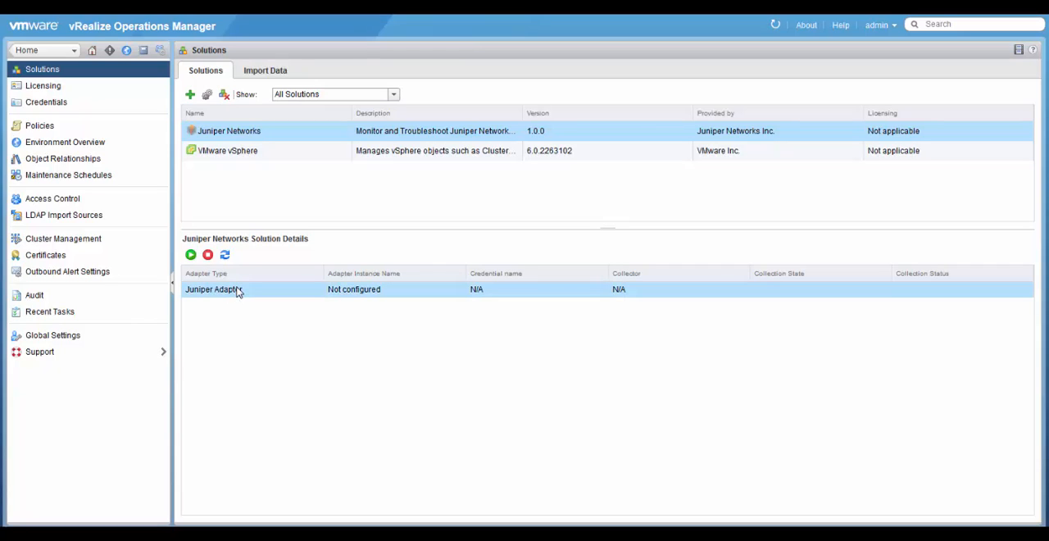
pyautogui.click(207, 93)
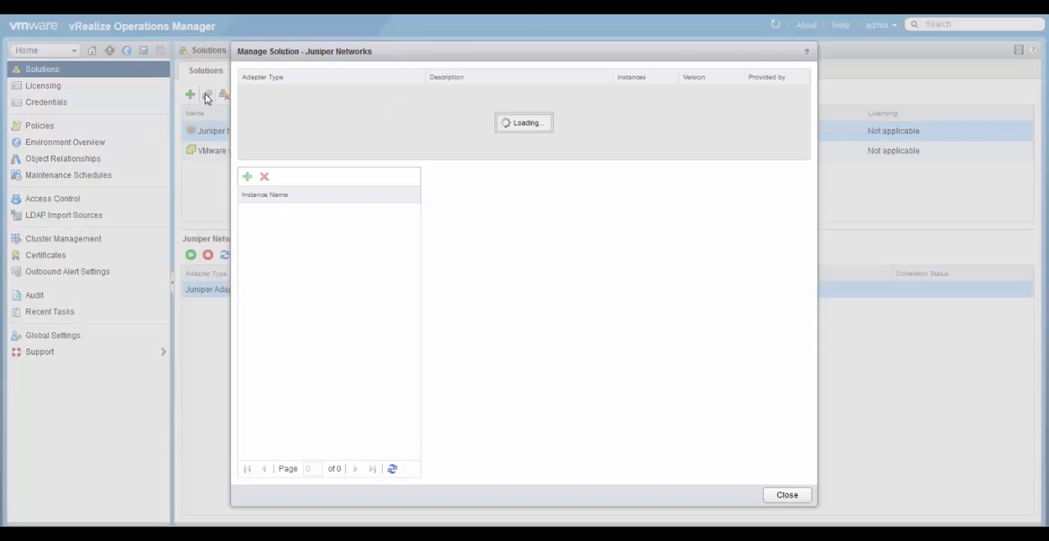
# Step: Name the adapter instance Juniper_1, set Network Director IP 10.204.246.76 and add a new credential
pyautogui.click(246, 177)
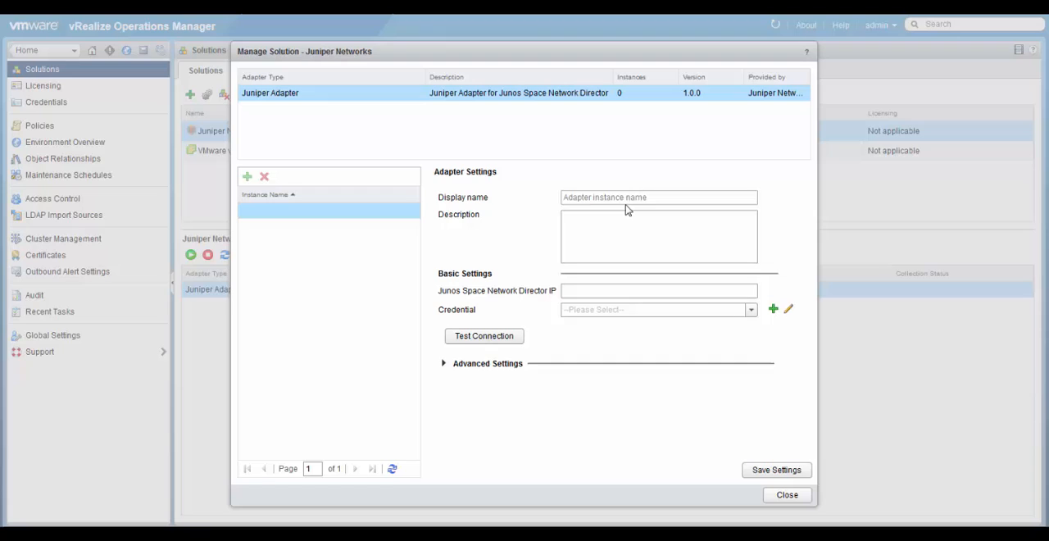
pyautogui.write('Juniper_')
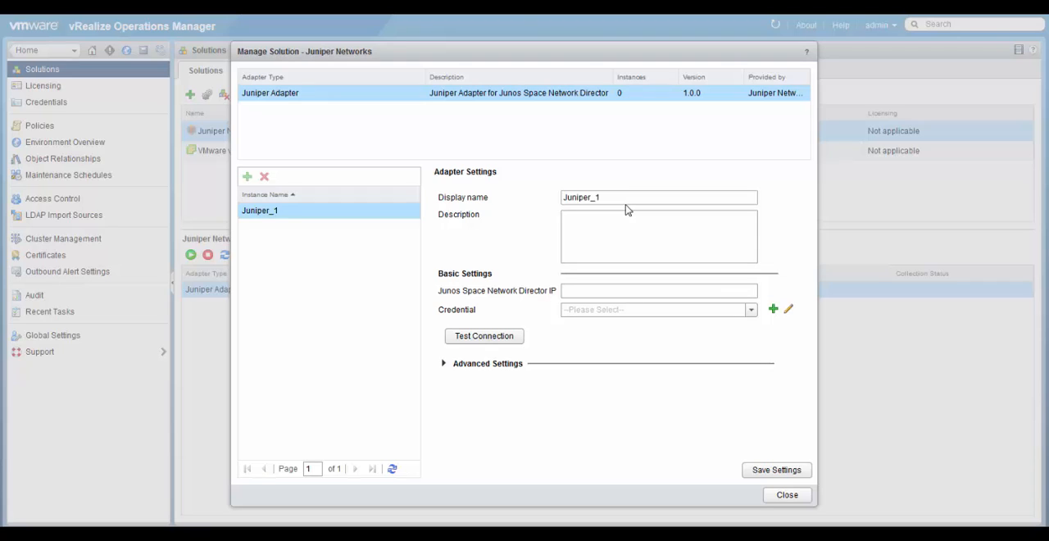
pyautogui.write('10.204.246.76')
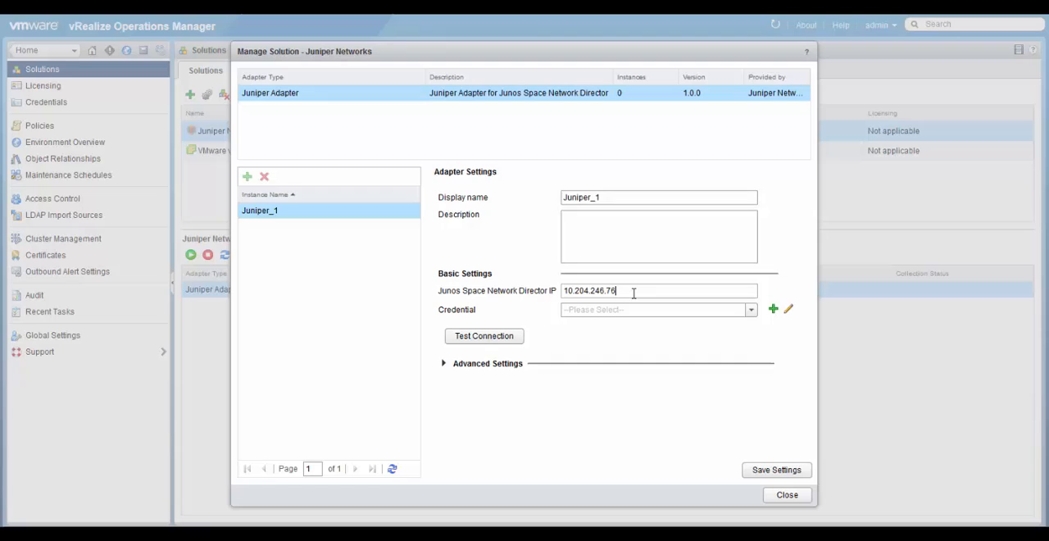
pyautogui.moveTo(711, 354)
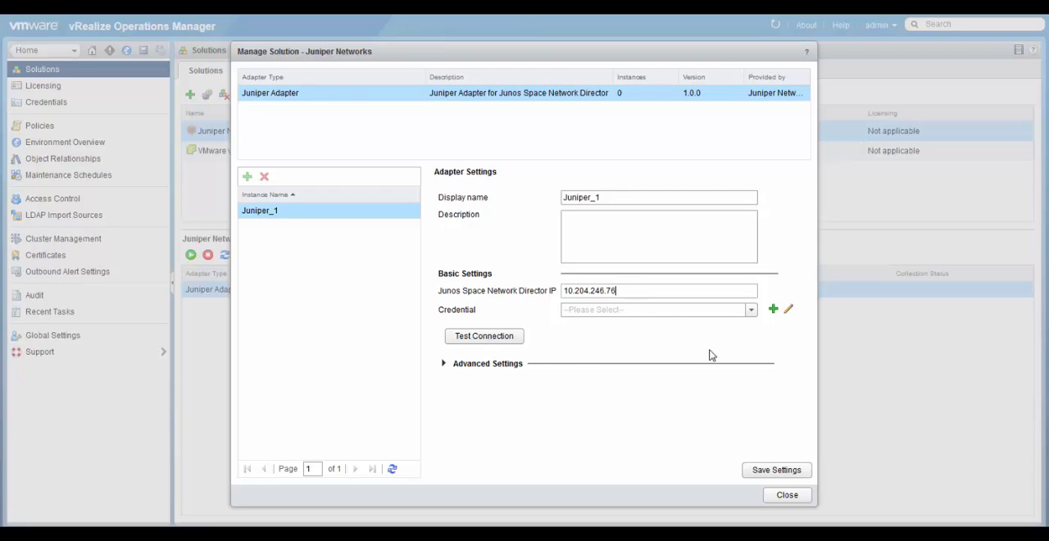
pyautogui.moveTo(751, 345)
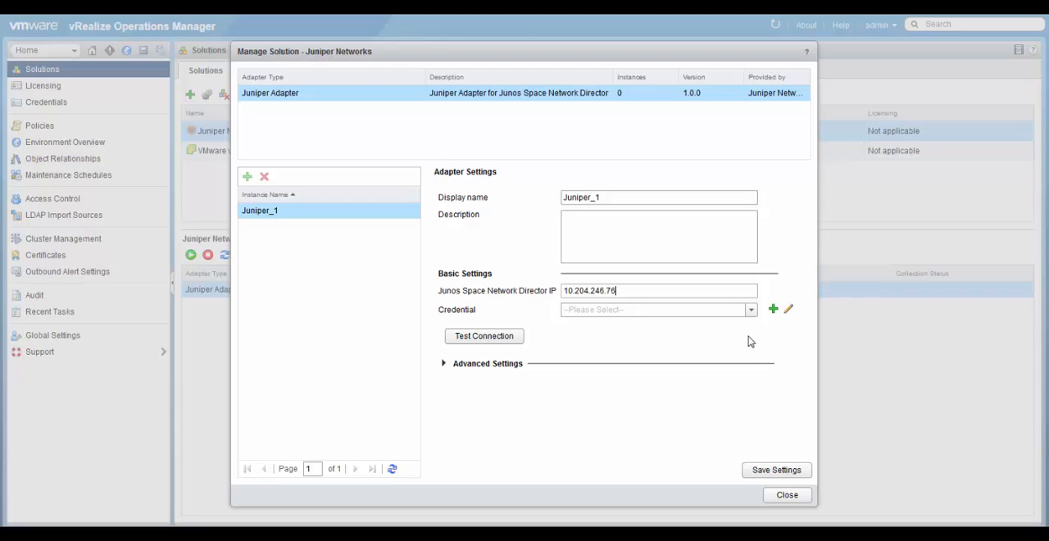
pyautogui.click(772, 308)
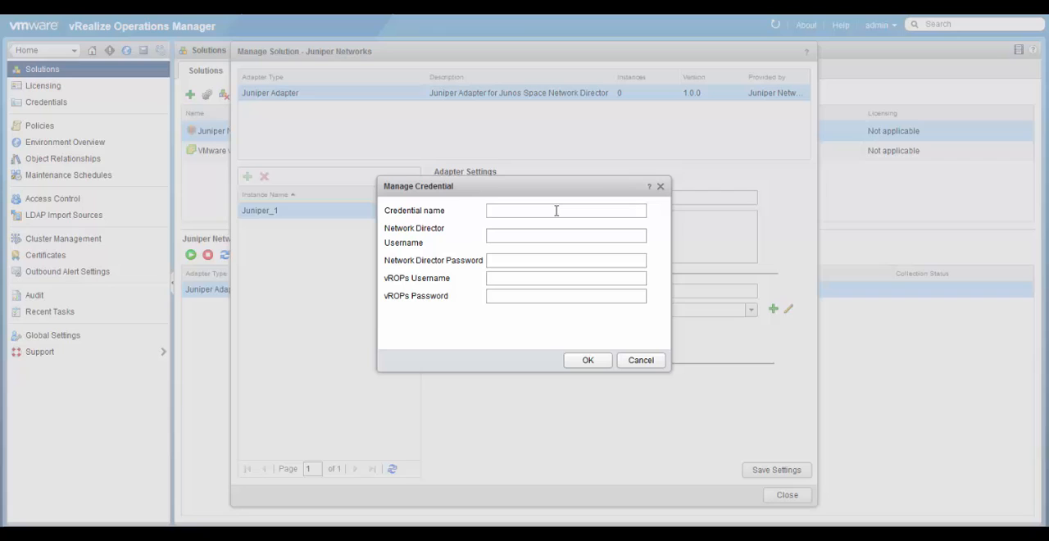
# Step: Fill credential Juniper with Network Director user super and vROps user admin plus passwords, and submit
pyautogui.write('Junip')
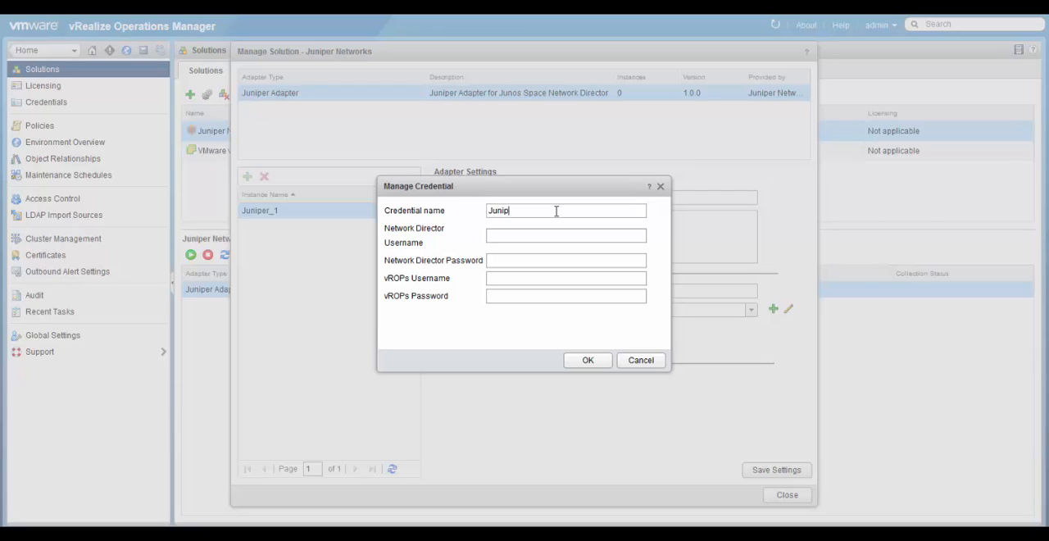
pyautogui.write('er')
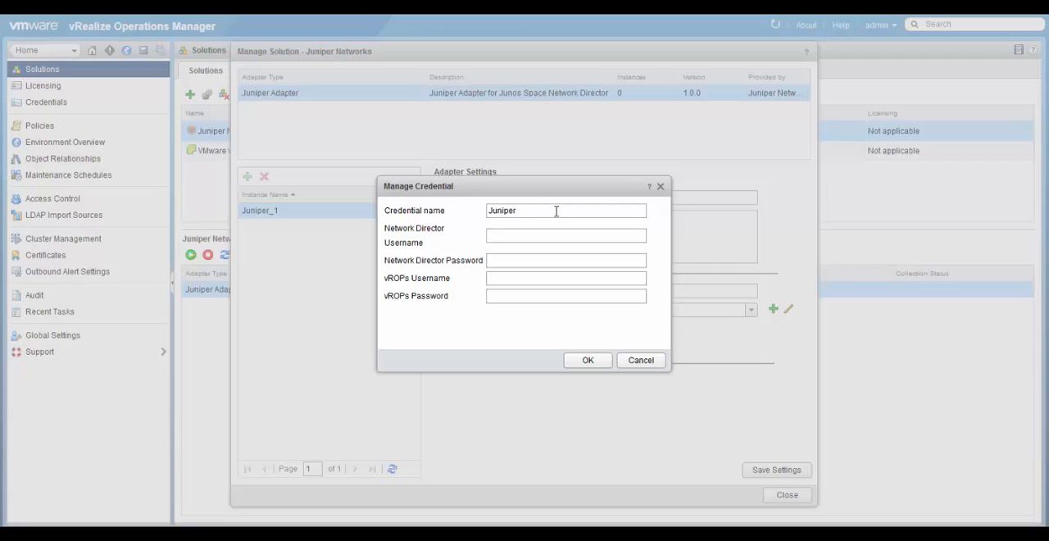
pyautogui.write('super')
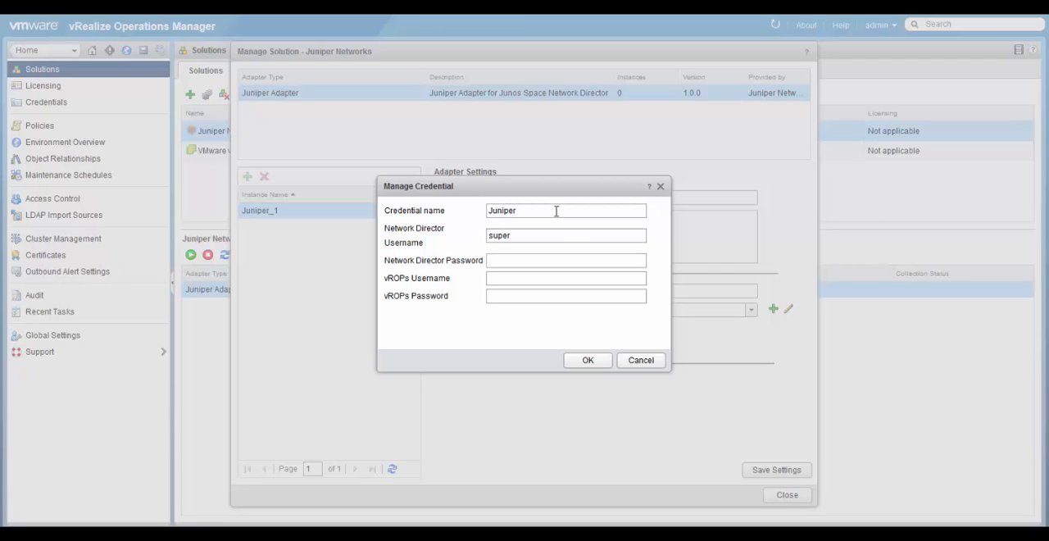
pyautogui.write('•')
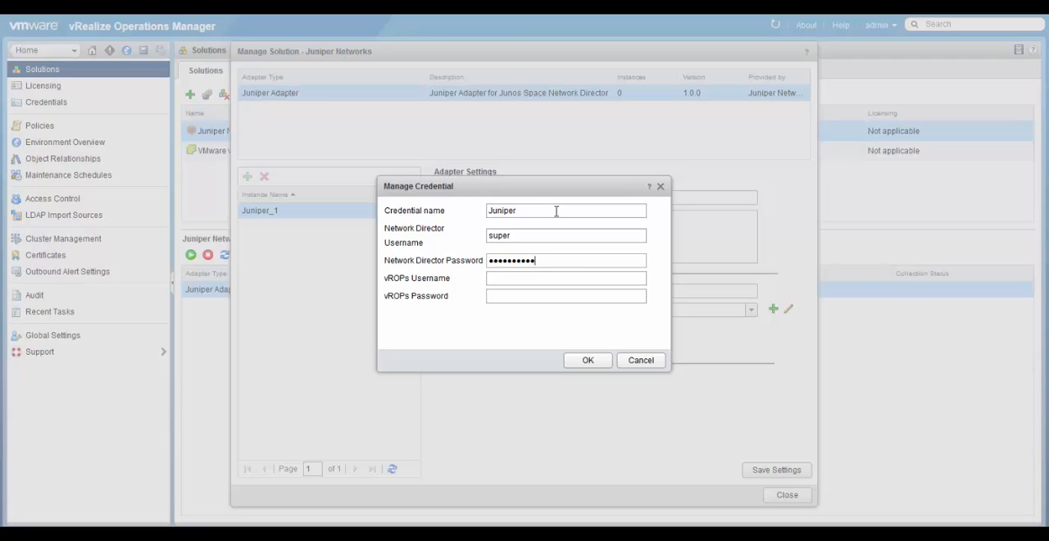
pyautogui.write('admin')
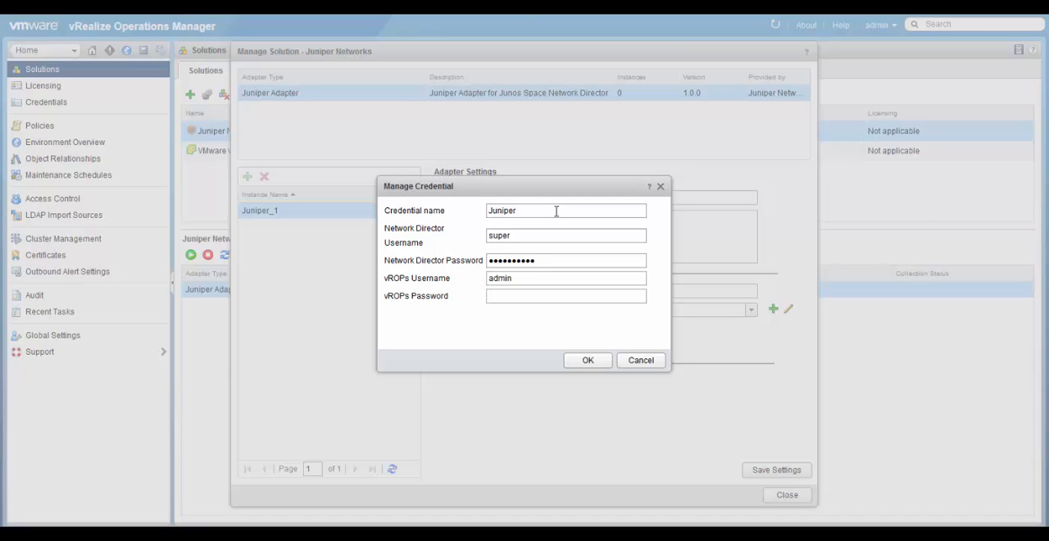
pyautogui.click(565, 294)
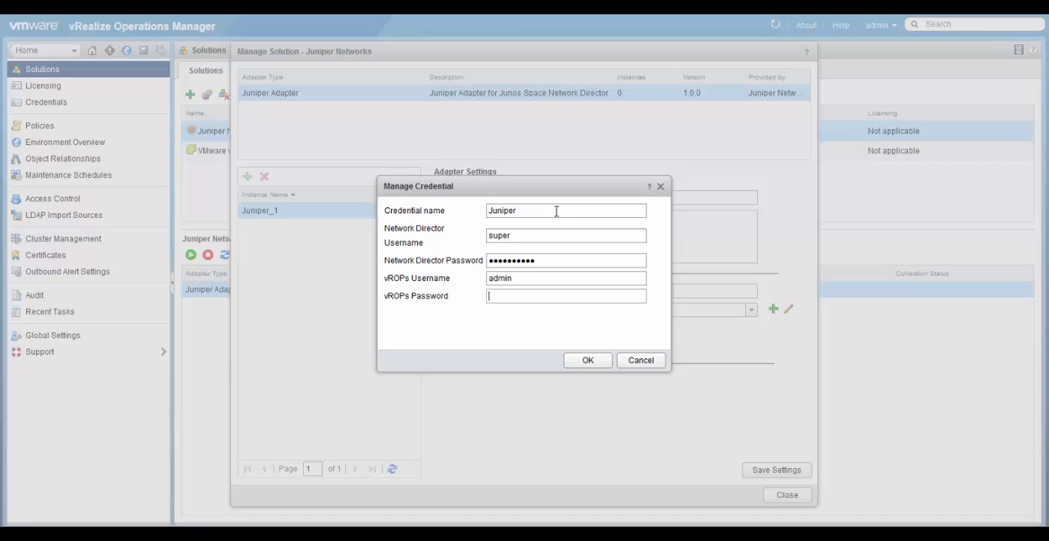
pyautogui.write('•')
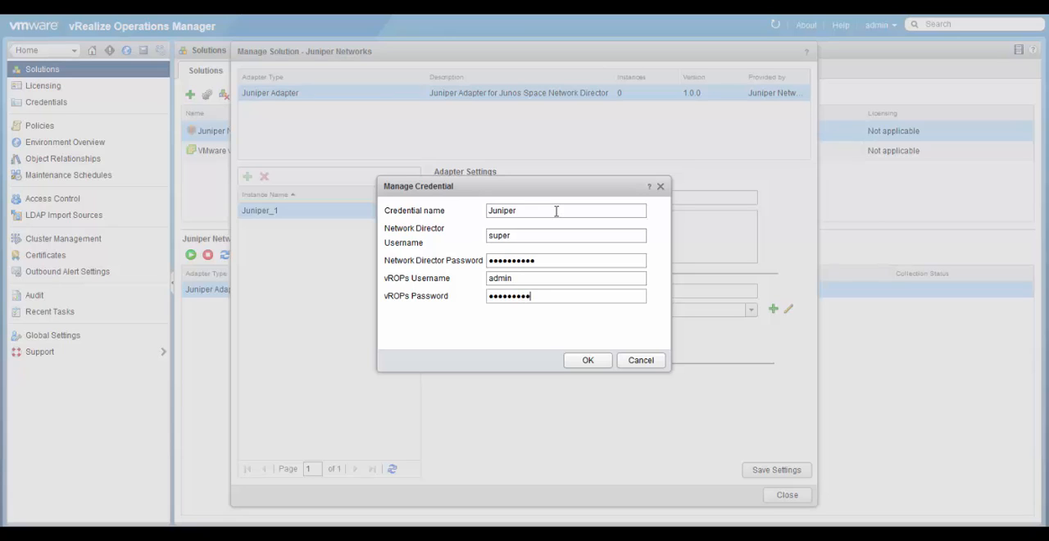
pyautogui.click(587, 360)
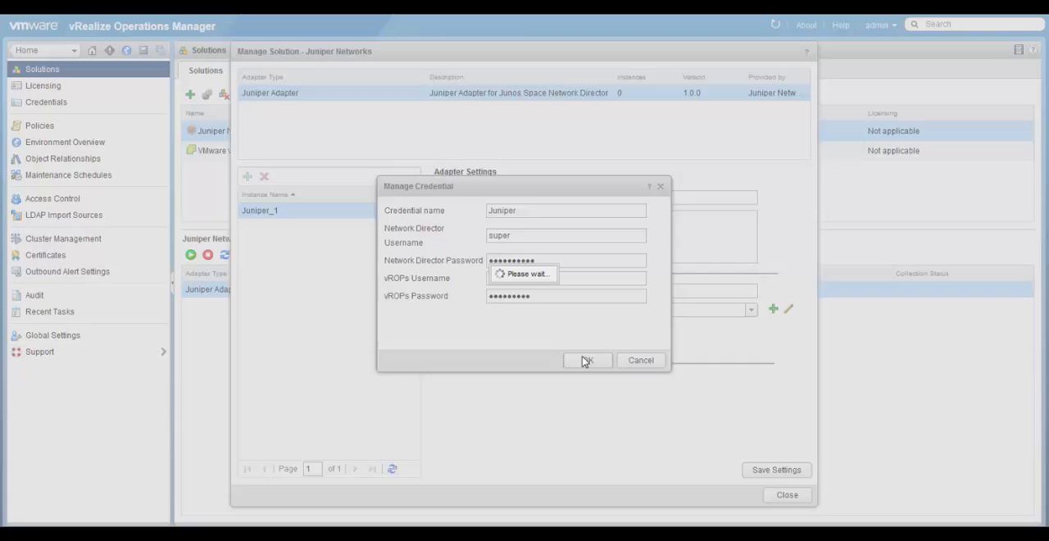
# Step: Run Test Connection successfully and keep the Juniper credential selected for the instance
pyautogui.click(587, 361)
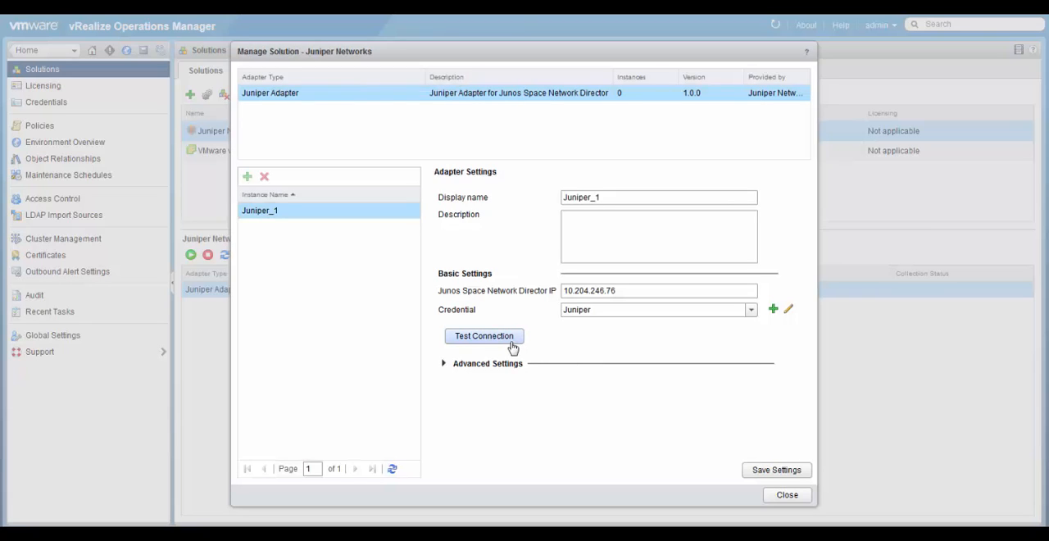
pyautogui.click(483, 336)
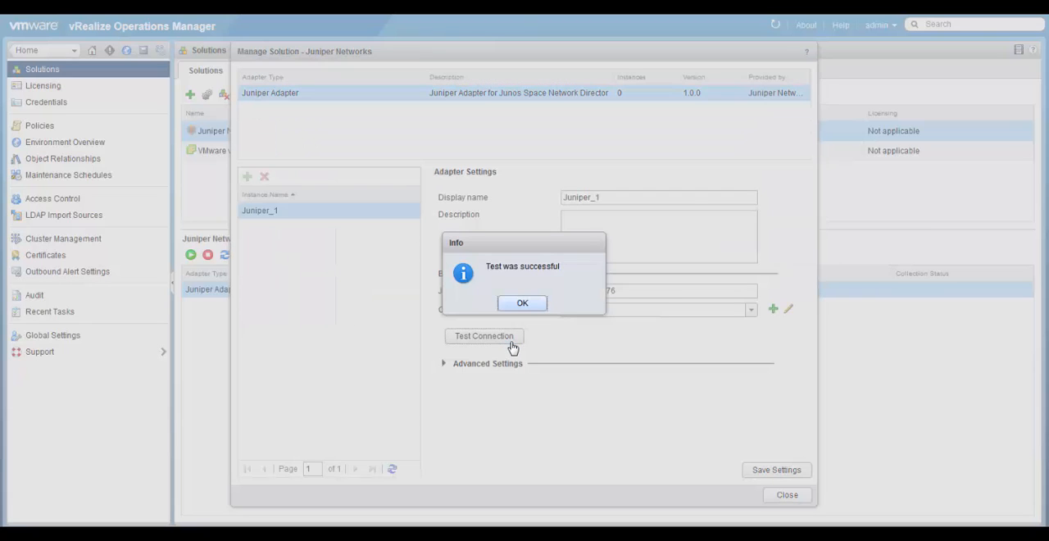
pyautogui.click(521, 301)
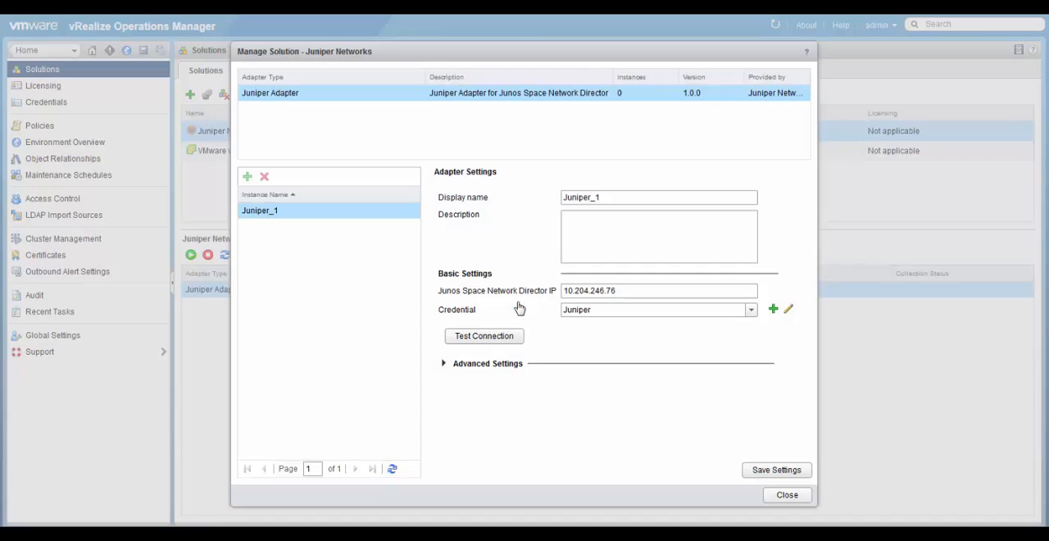
pyautogui.click(750, 308)
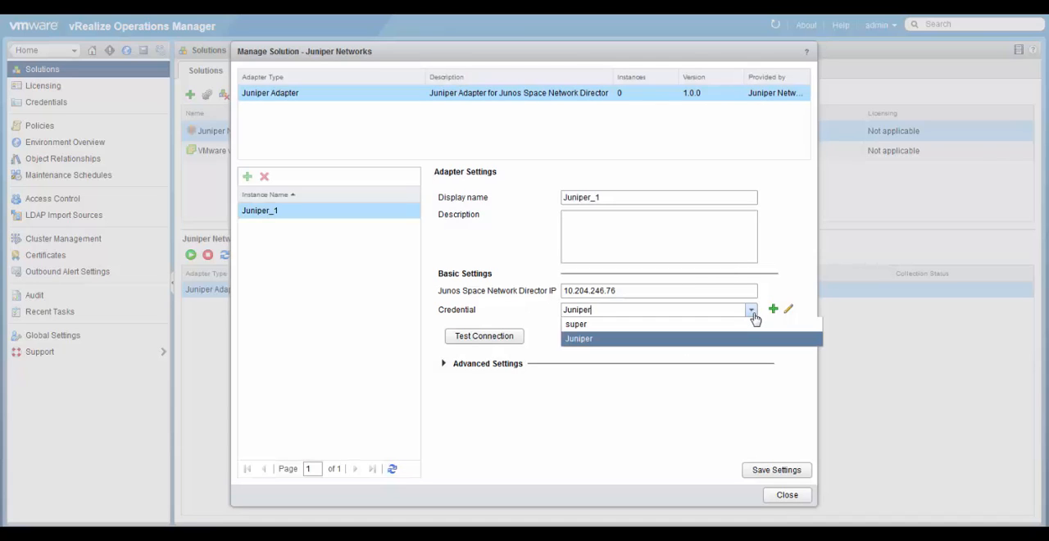
pyautogui.click(578, 338)
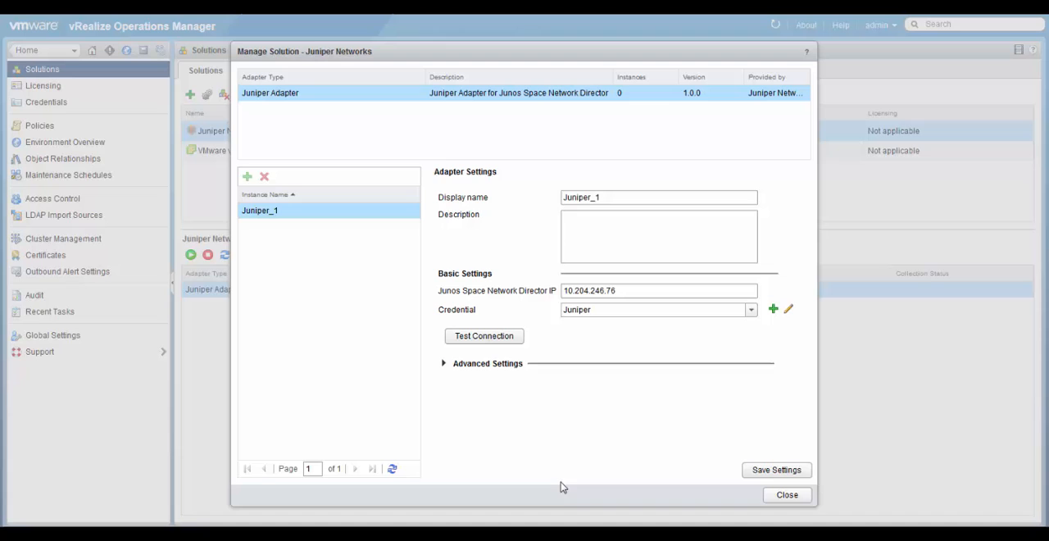
# Step: Save the Juniper_1 adapter instance settings and close the Juniper solution dialog
pyautogui.click(775, 468)
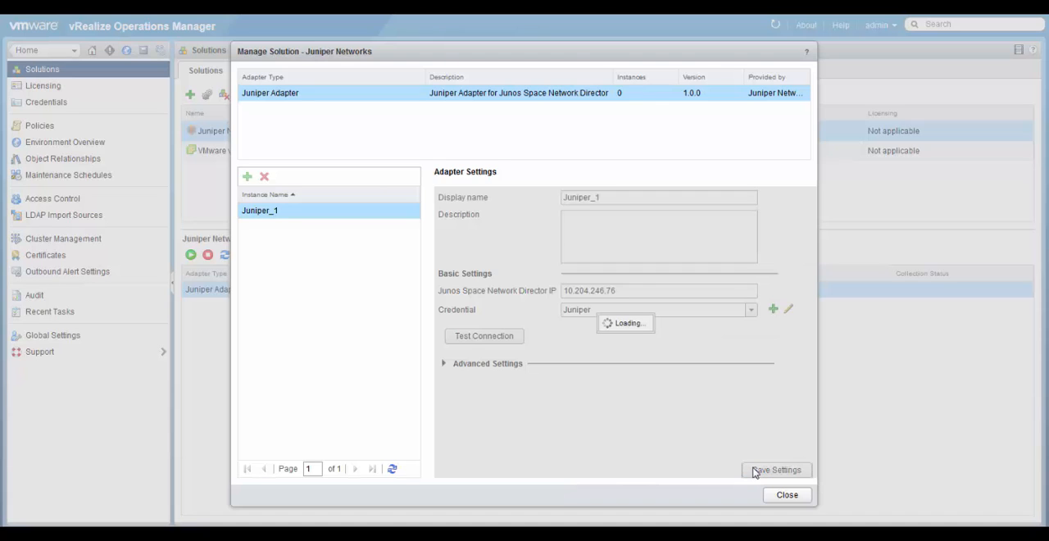
pyautogui.click(775, 468)
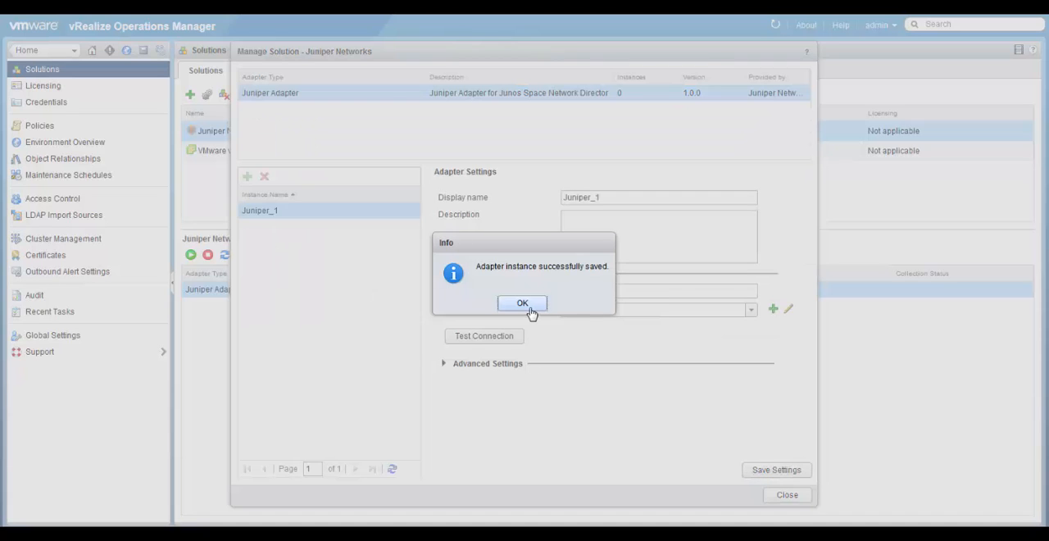
pyautogui.click(521, 301)
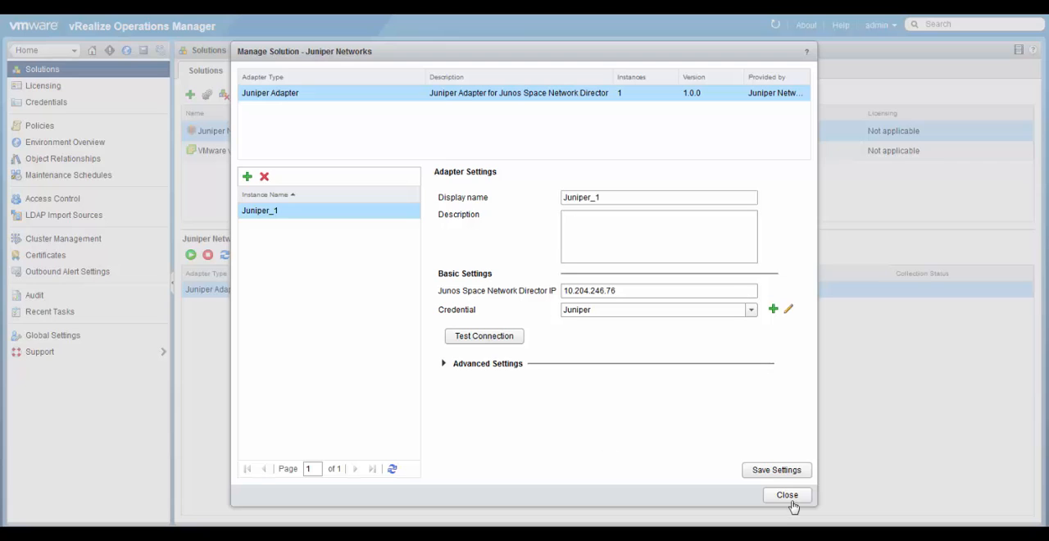
pyautogui.click(786, 494)
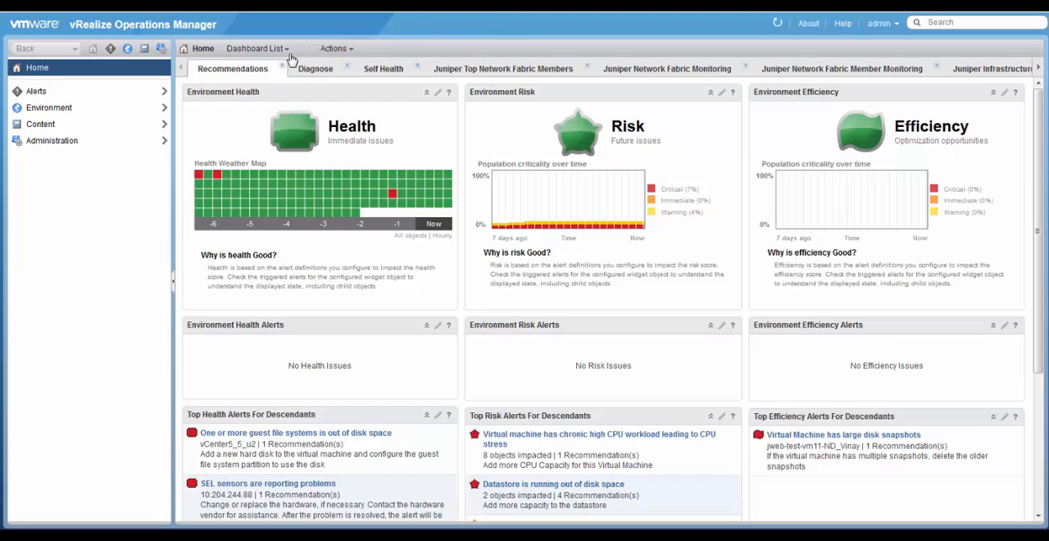
# Step: Show the Juniper Infrastructure Overview dashboard and select the red Network Fabric tile's alerts and relationships
pyautogui.click(255, 50)
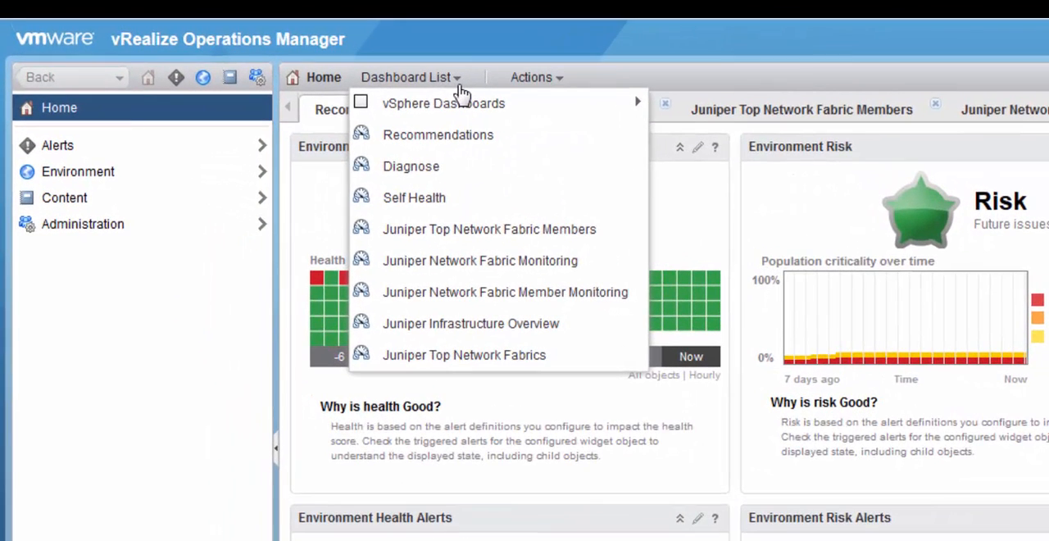
pyautogui.moveTo(470, 323)
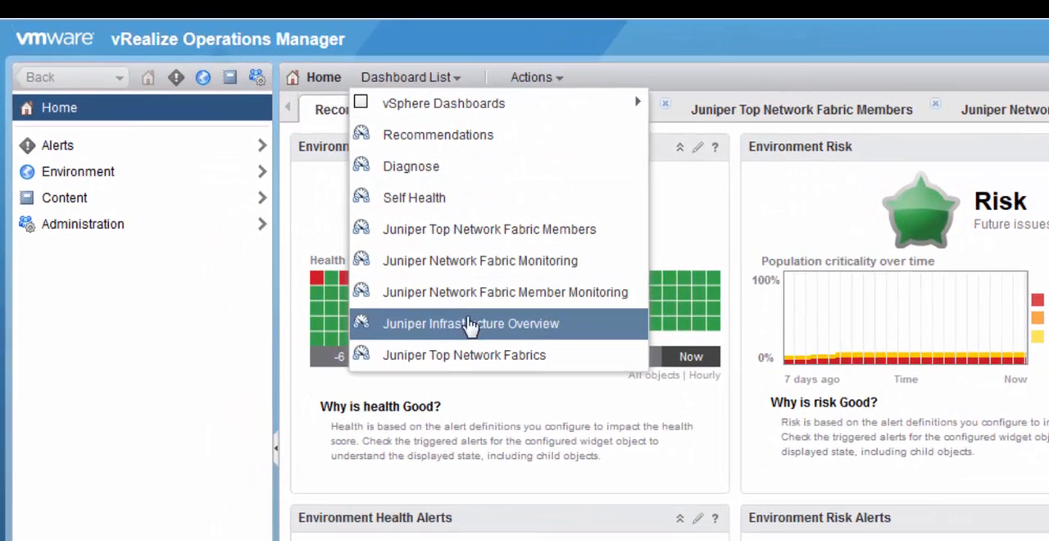
pyautogui.moveTo(463, 354)
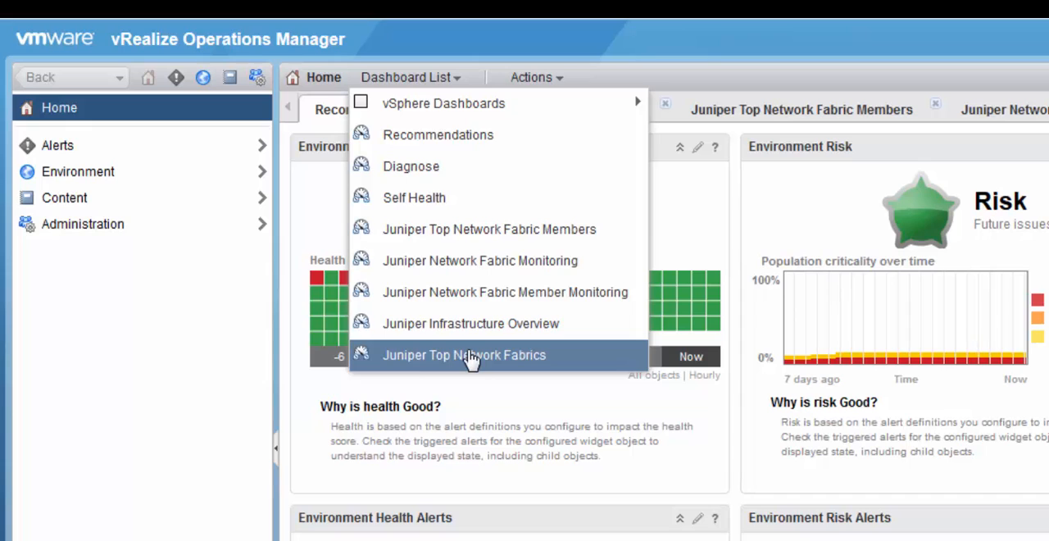
pyautogui.moveTo(472, 348)
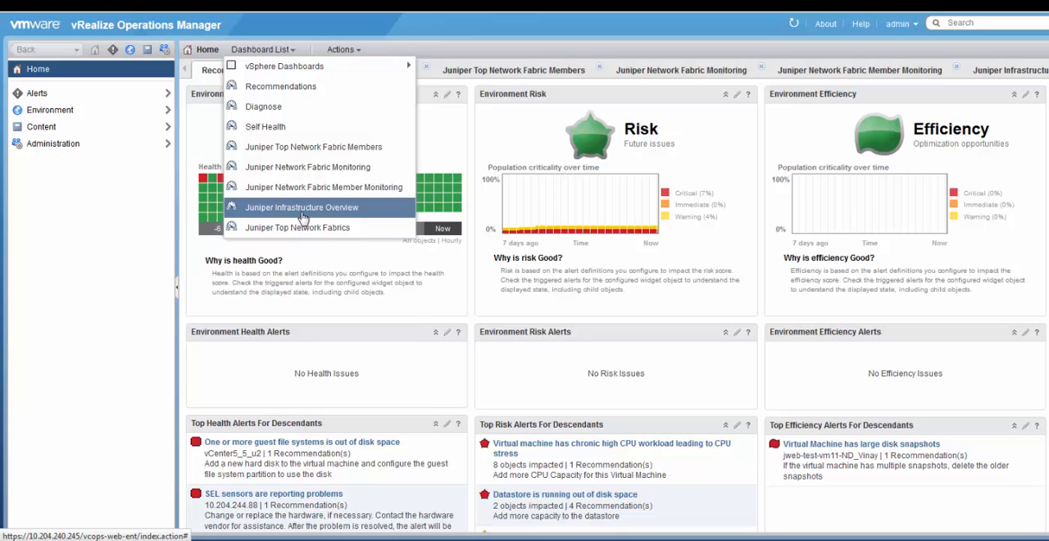
pyautogui.click(302, 206)
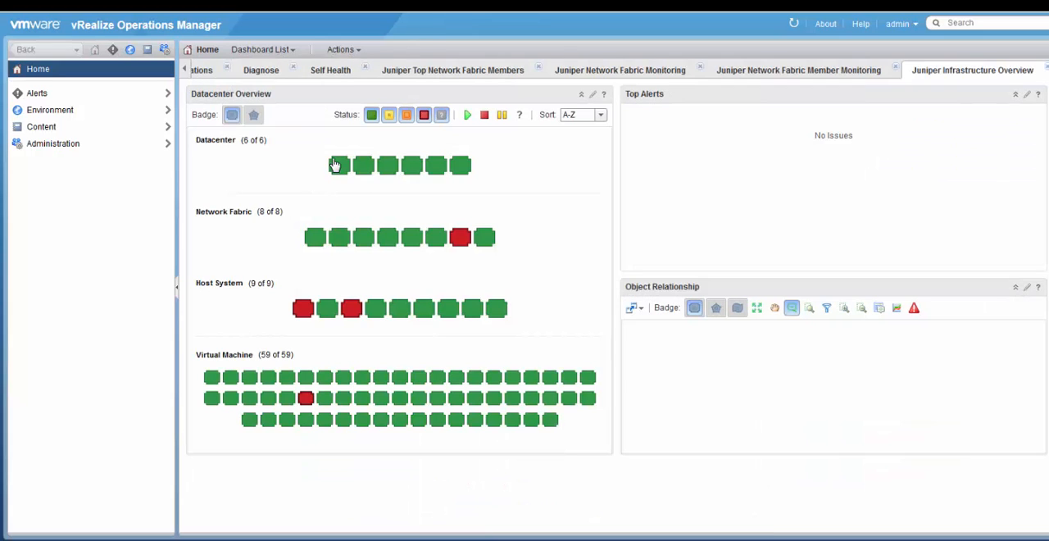
pyautogui.moveTo(364, 164)
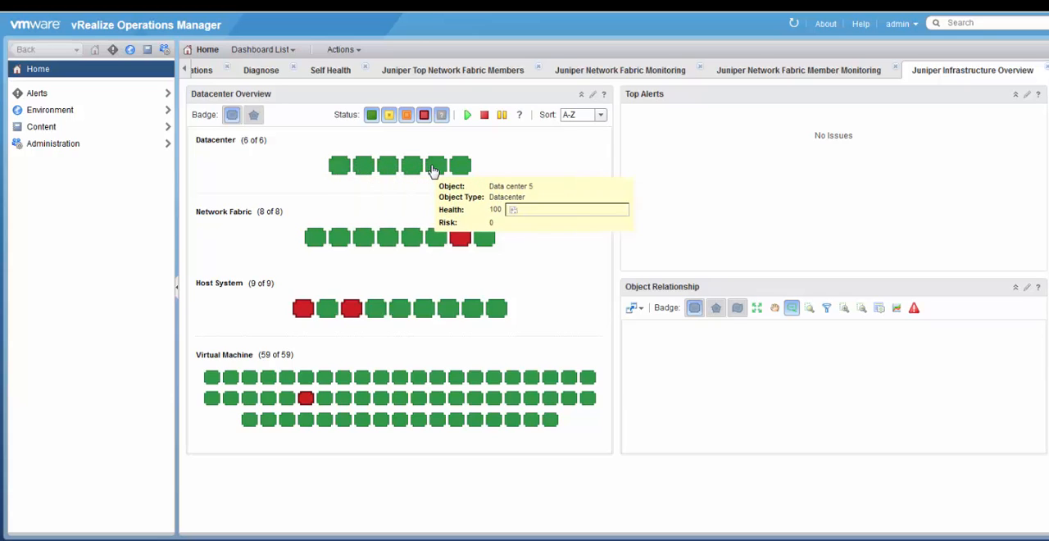
pyautogui.moveTo(459, 238)
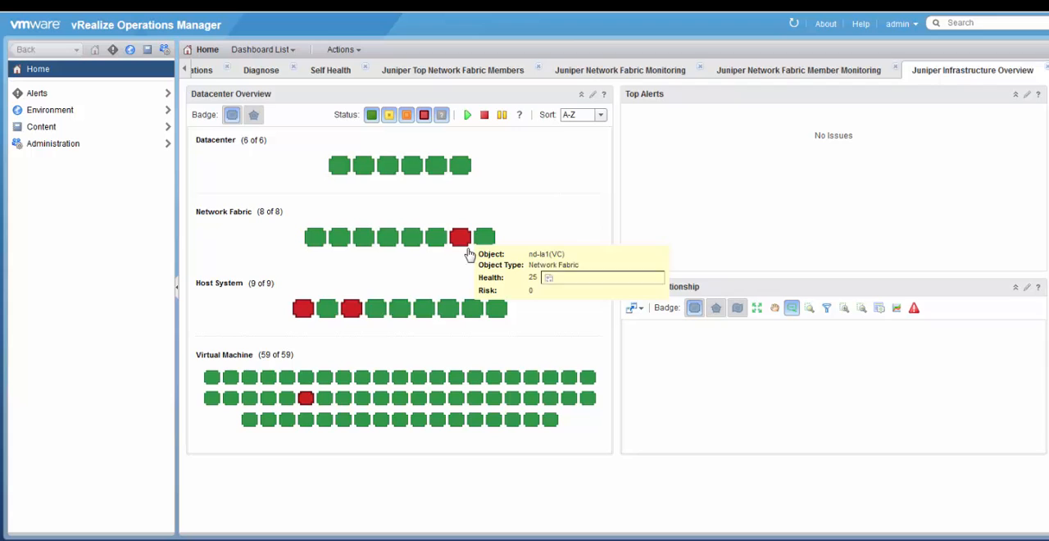
pyautogui.click(459, 236)
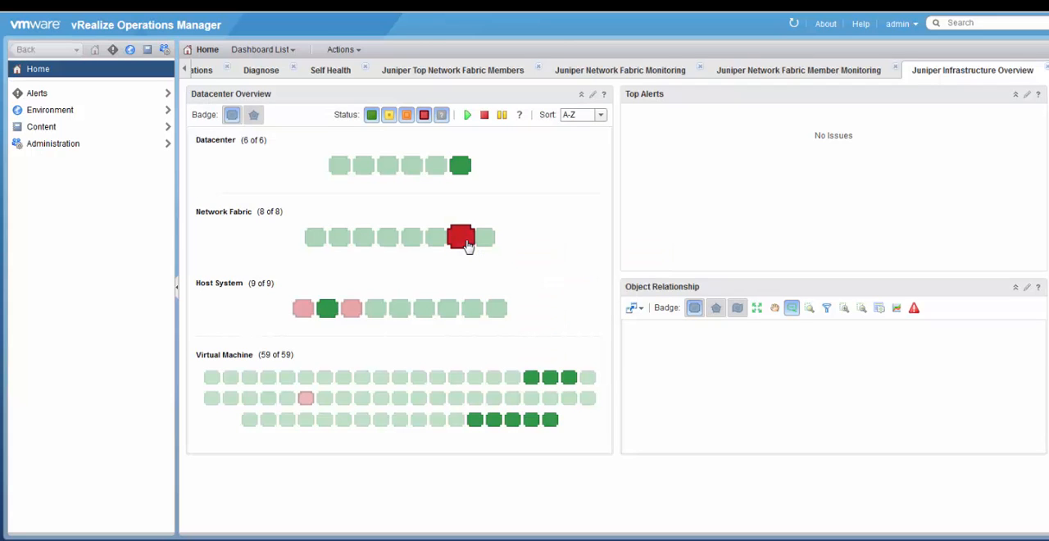
pyautogui.click(460, 236)
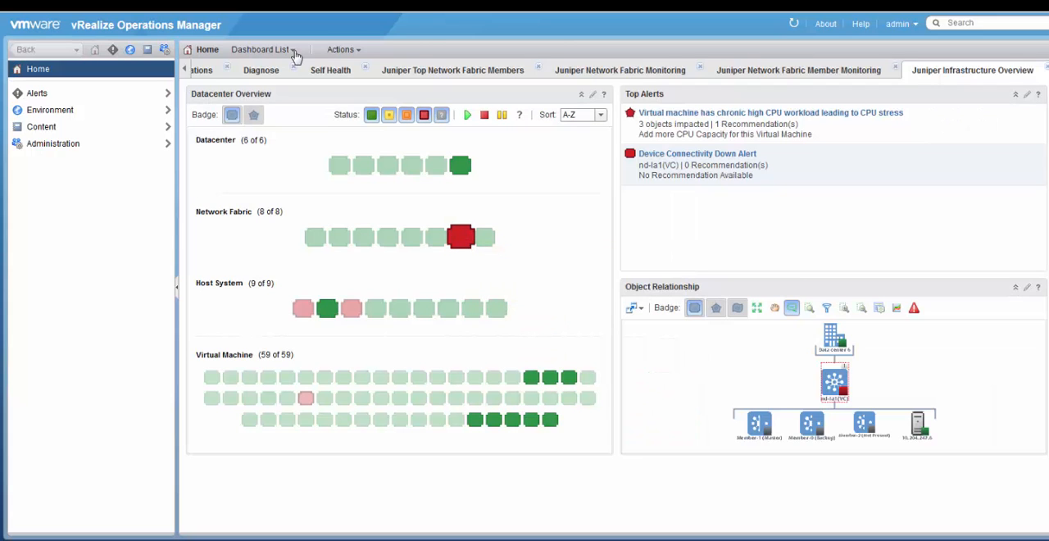
# Step: Show the Juniper Network Fabric Monitoring dashboard and zoom the CPU Utilization chart into recent data
pyautogui.click(261, 50)
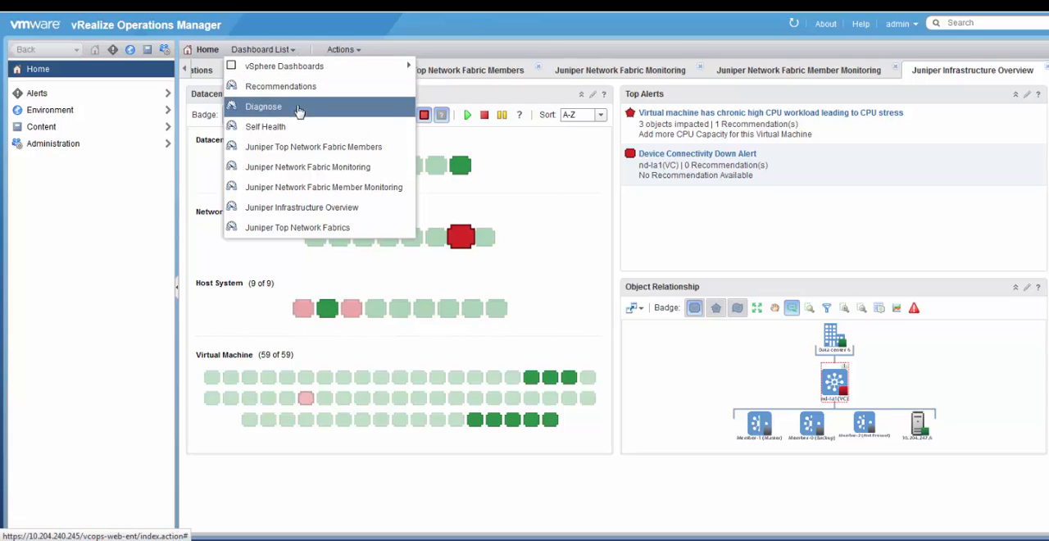
pyautogui.moveTo(313, 147)
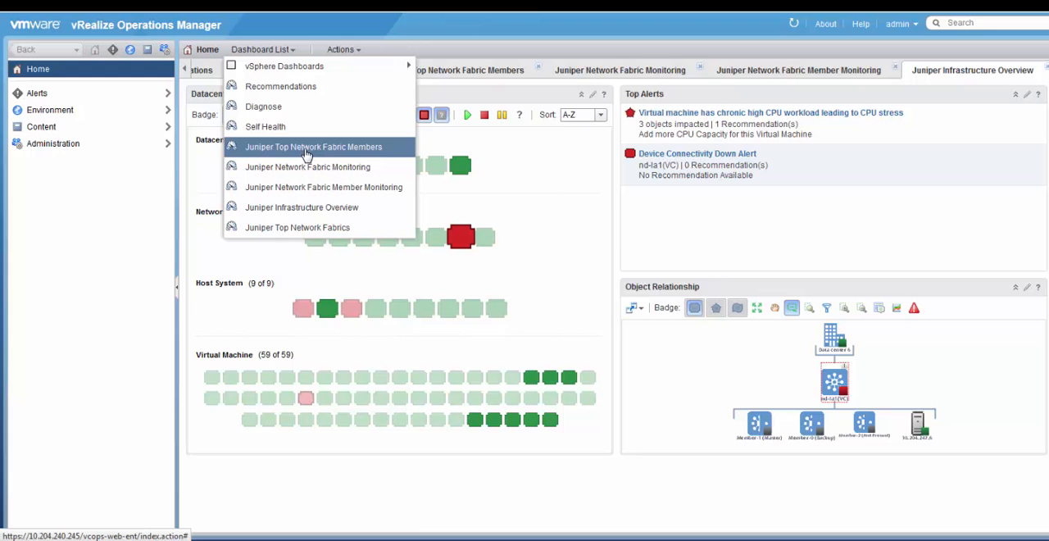
pyautogui.moveTo(308, 167)
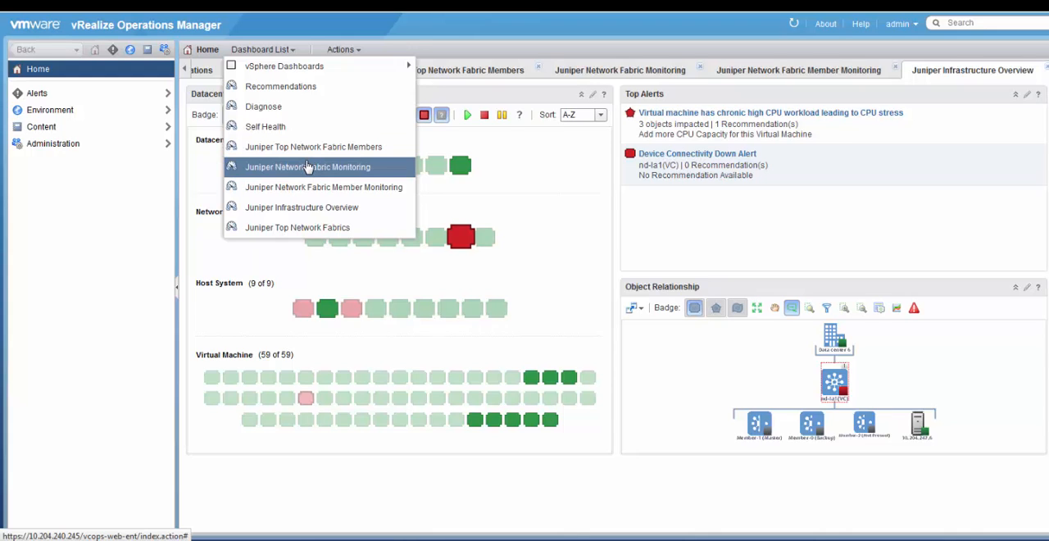
pyautogui.click(308, 167)
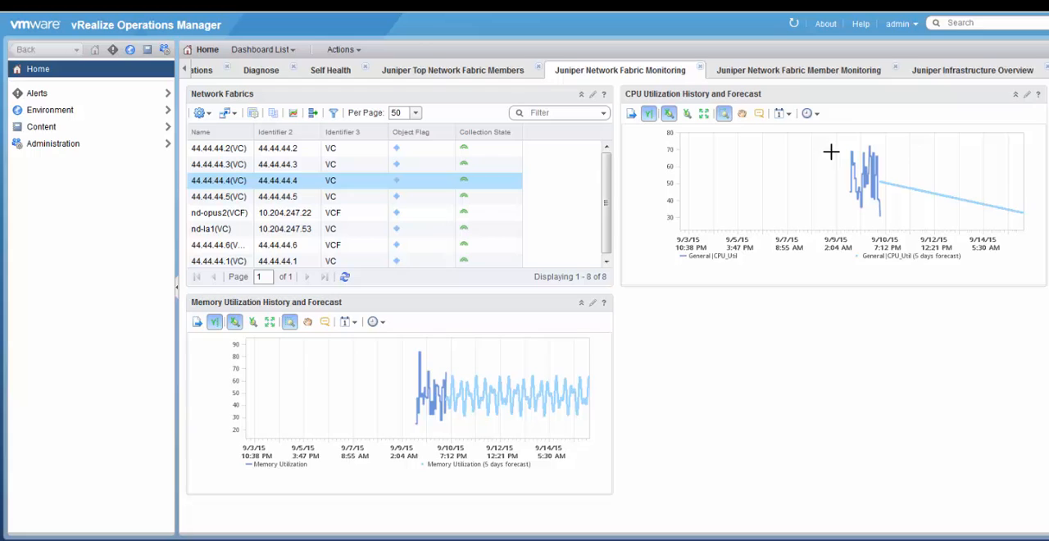
pyautogui.moveTo(830, 150); pyautogui.dragTo(949, 194)
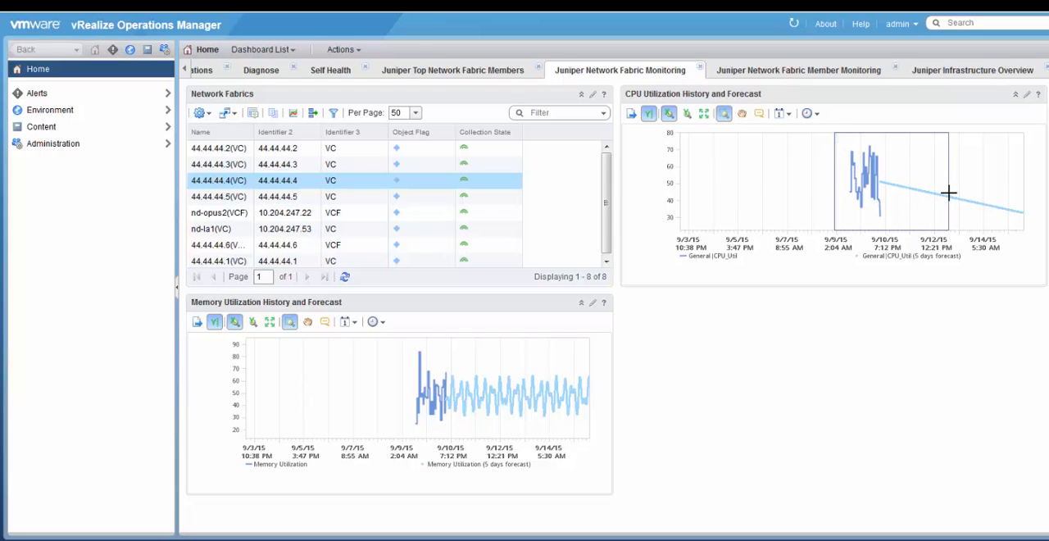